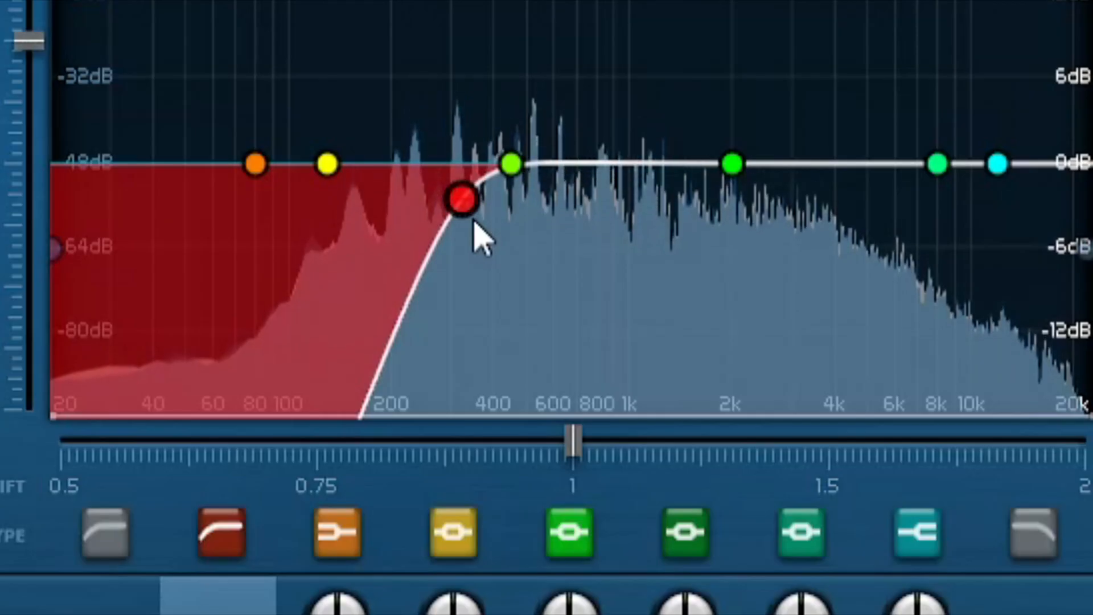
# Step: Move the low-cut corner down toward 200 Hz and steepen its slope to 48 dB
pyautogui.moveTo(462, 200); pyautogui.dragTo(392, 200)
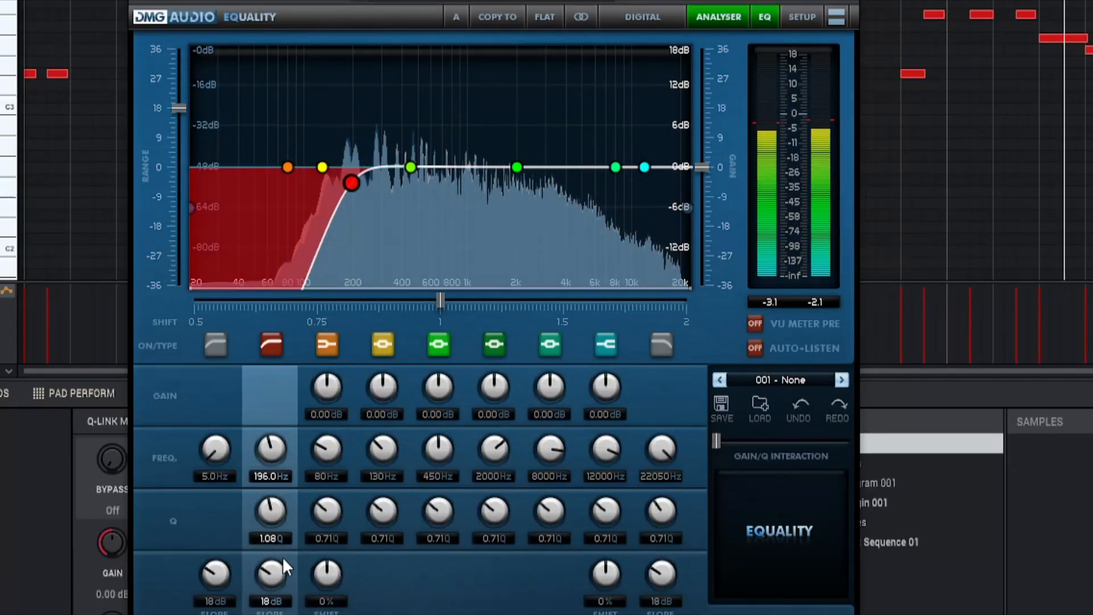
pyautogui.moveTo(352, 183); pyautogui.dragTo(332, 225)
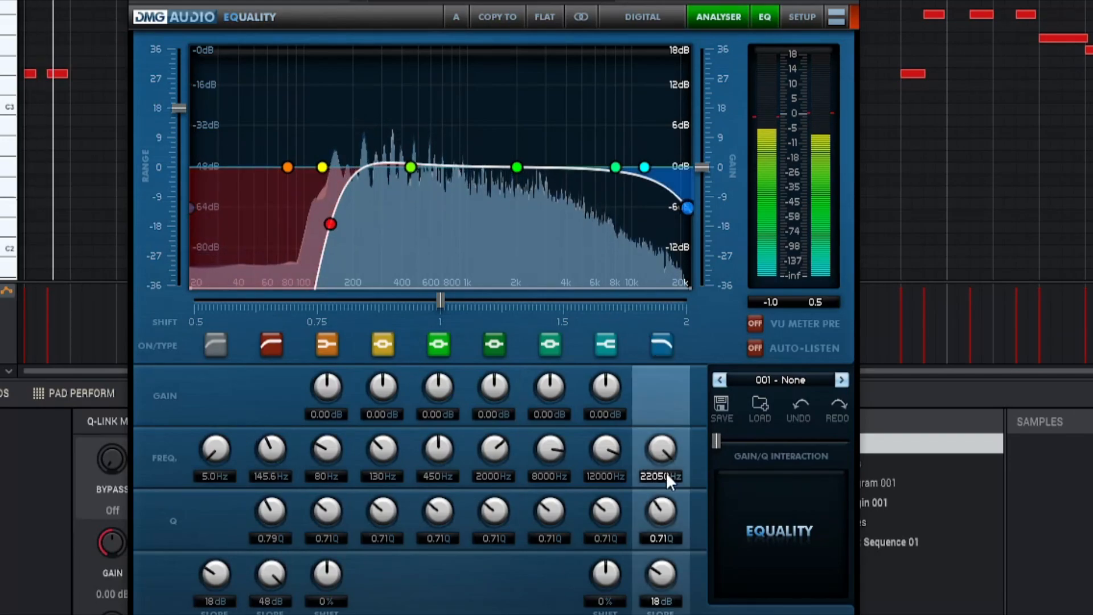
# Step: Pull the high-cut frequency down to about 3 kHz, then nudge it up toward 4 kHz
pyautogui.moveTo(687, 207); pyautogui.dragTo(687, 249)
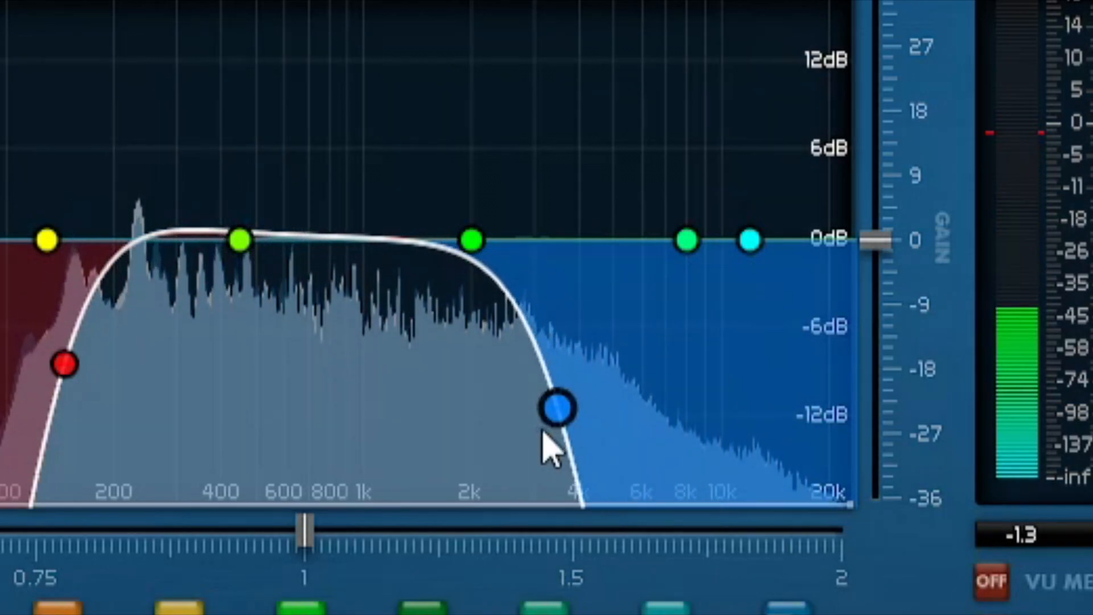
pyautogui.moveTo(556, 407); pyautogui.dragTo(582, 375)
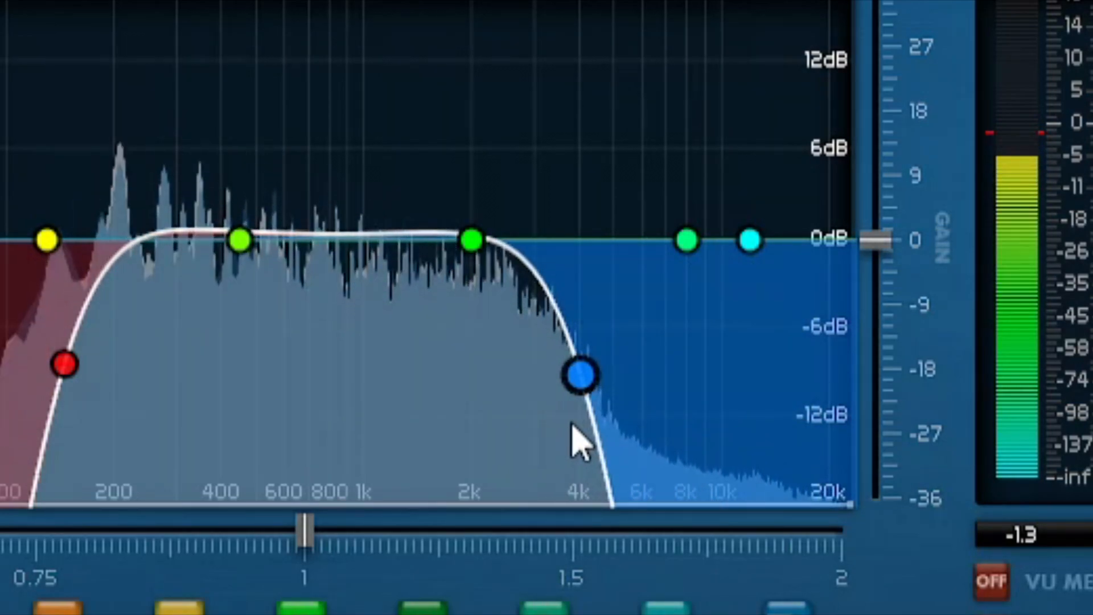